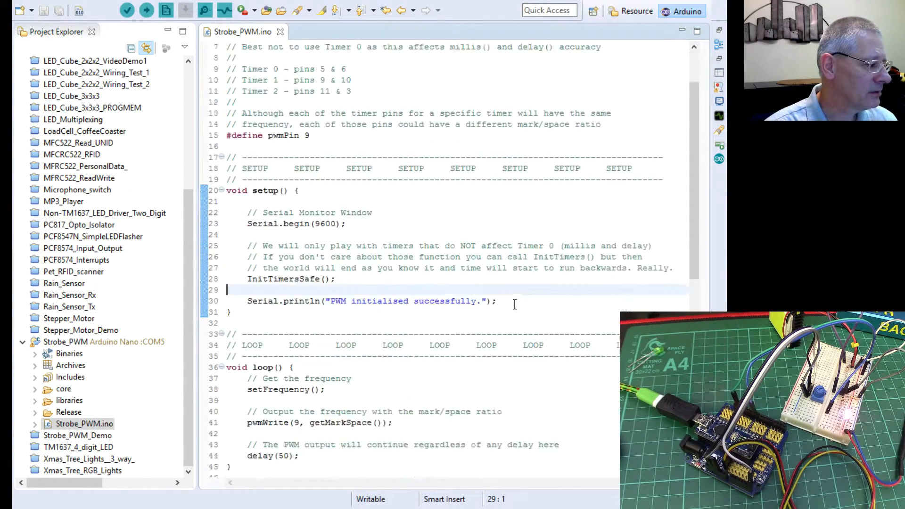
# Scroll through Strobe_PWM.ino and inspect the analogRead(A5) input line.
pyautogui.scroll(-3)
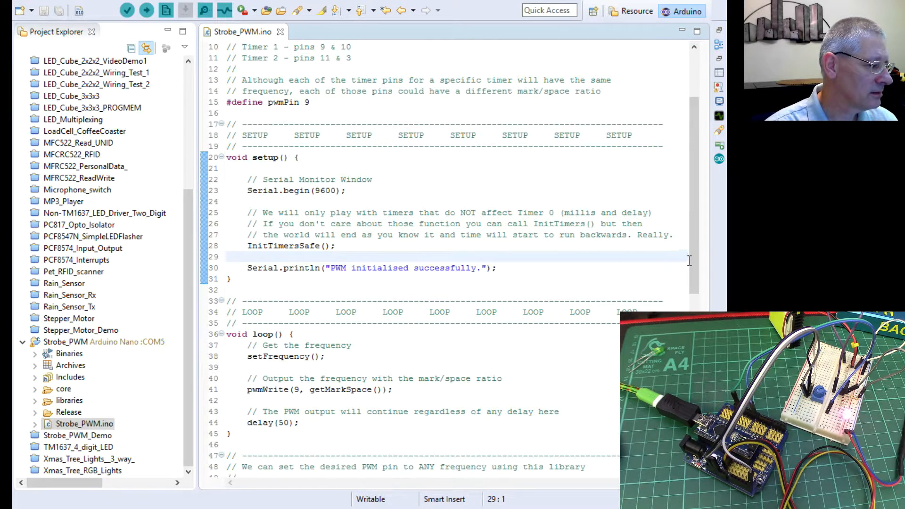
pyautogui.scroll(-3)
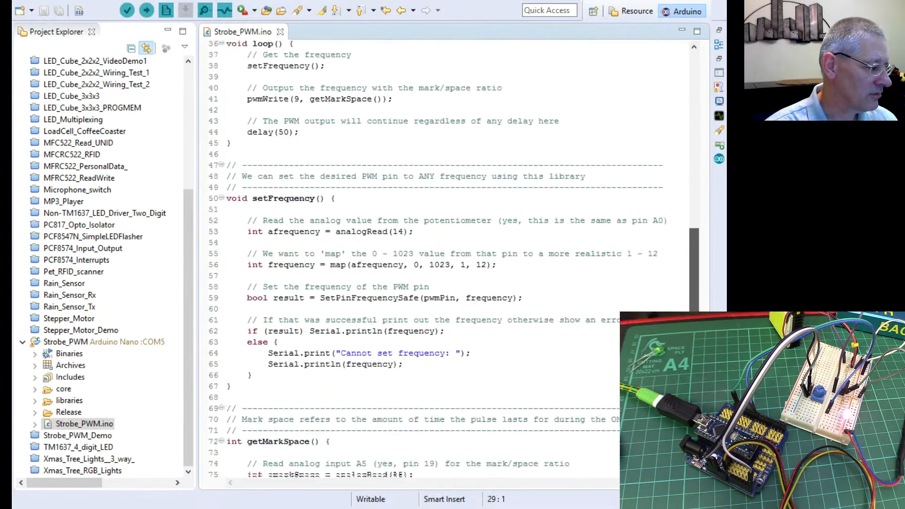
pyautogui.scroll(-3)
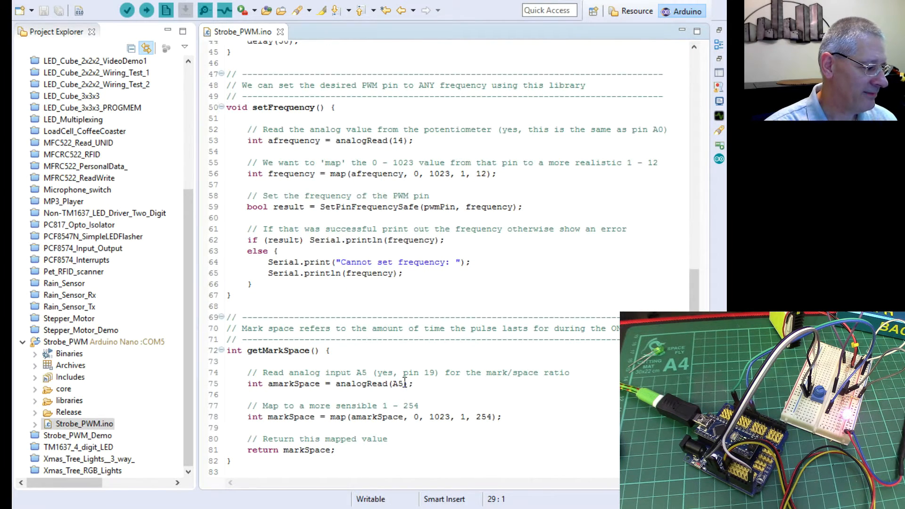
pyautogui.doubleClick(398, 383)
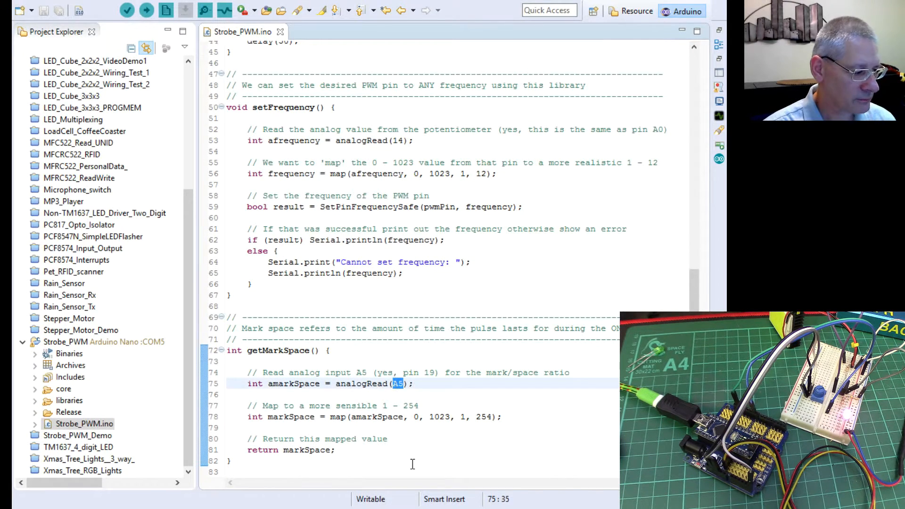
pyautogui.click(400, 384)
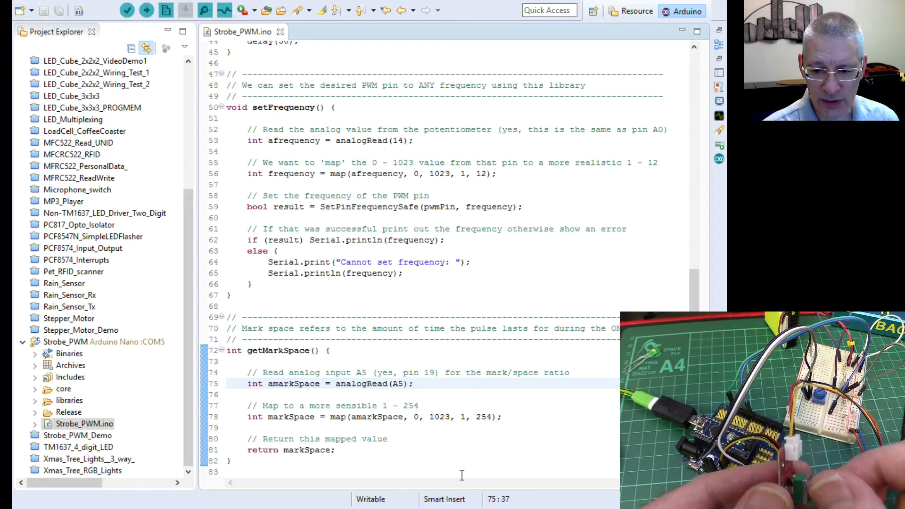
pyautogui.click(413, 384)
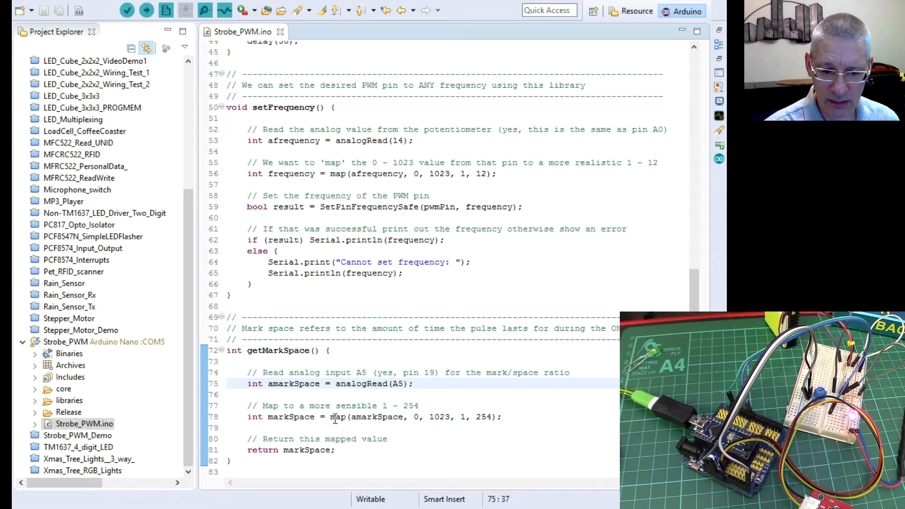
# Examine the map call in getMarkSpace and the setFrequency and getMarkSpace calls in loop and pwmWrite.
pyautogui.doubleClick(338, 174)
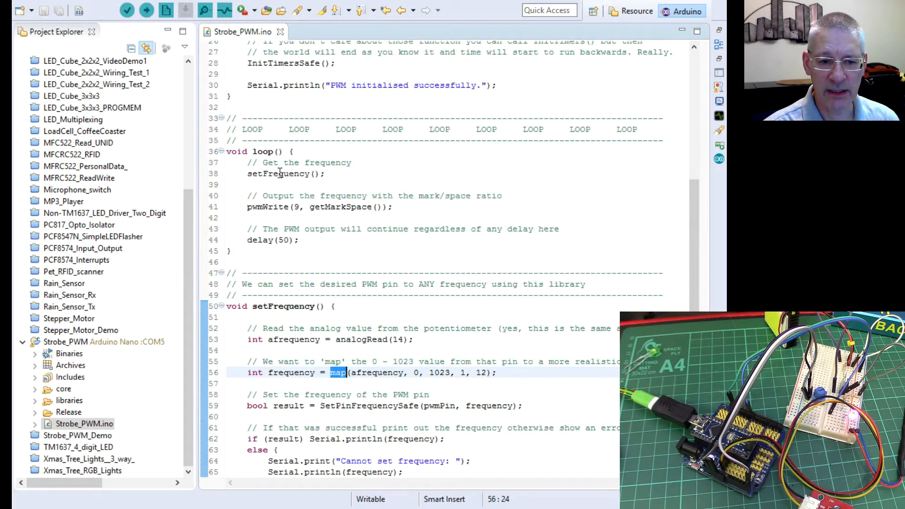
pyautogui.doubleClick(279, 173)
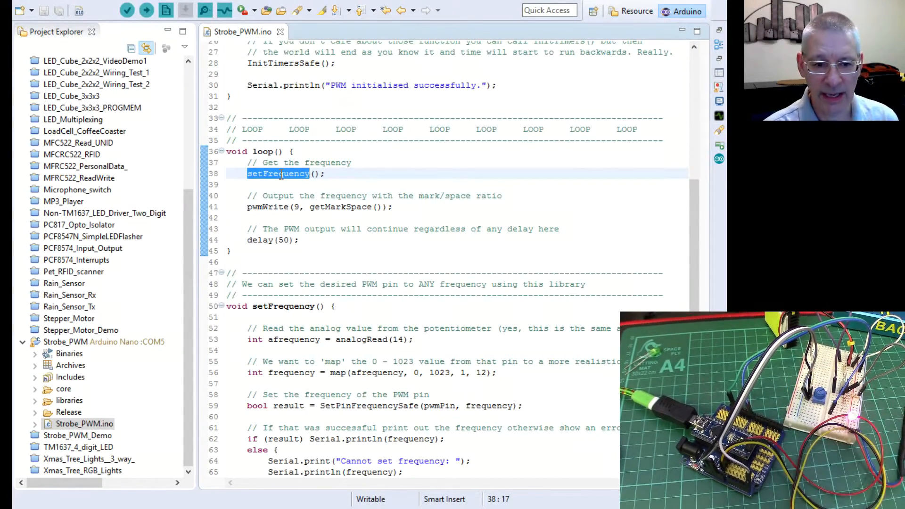
pyautogui.doubleClick(340, 206)
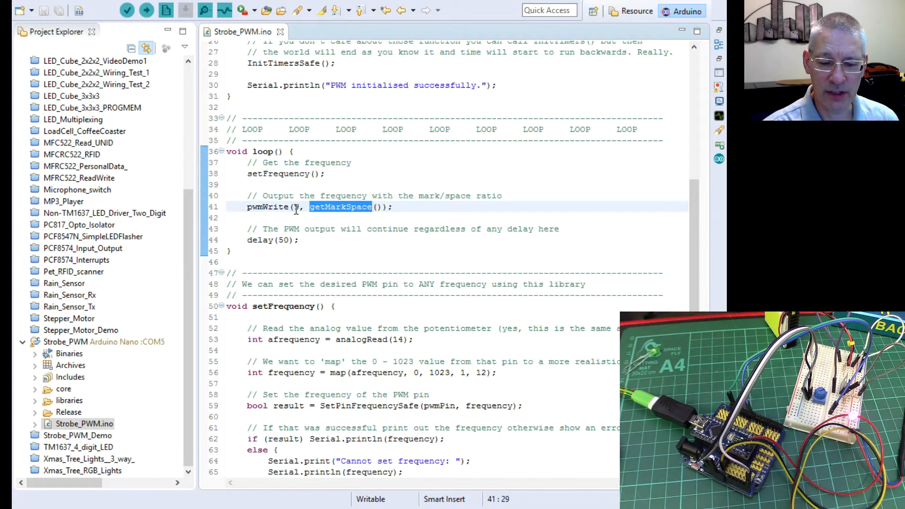
pyautogui.write('9')
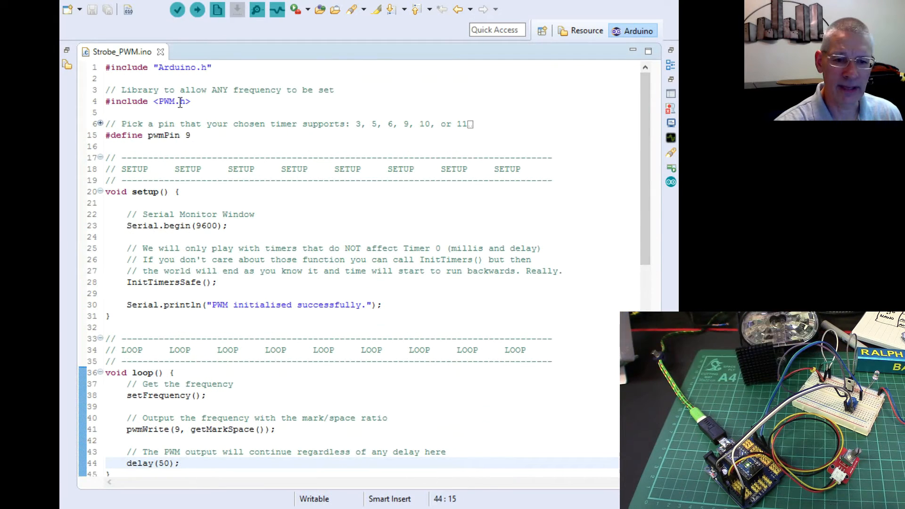
# Note the PWM.h library include, then check the LED chip's original price and move to the PWM speed controller page.
pyautogui.doubleClick(170, 100)
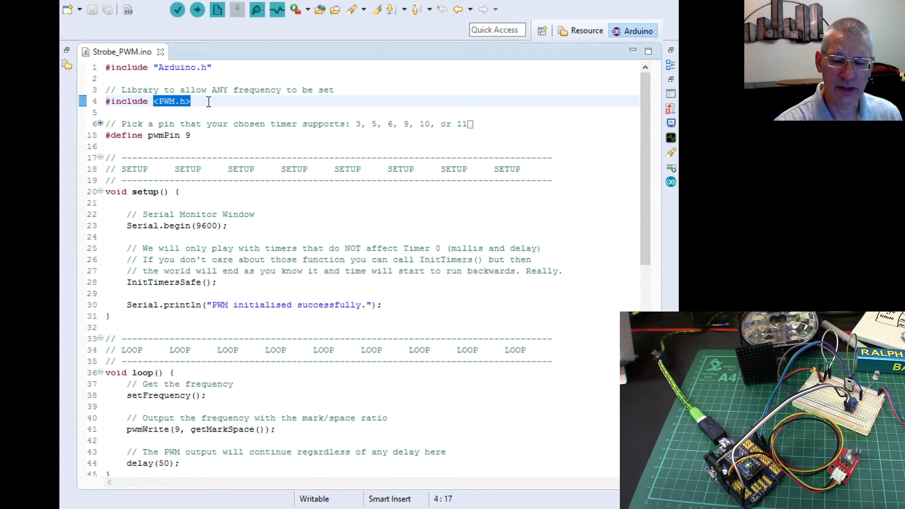
pyautogui.click(190, 135)
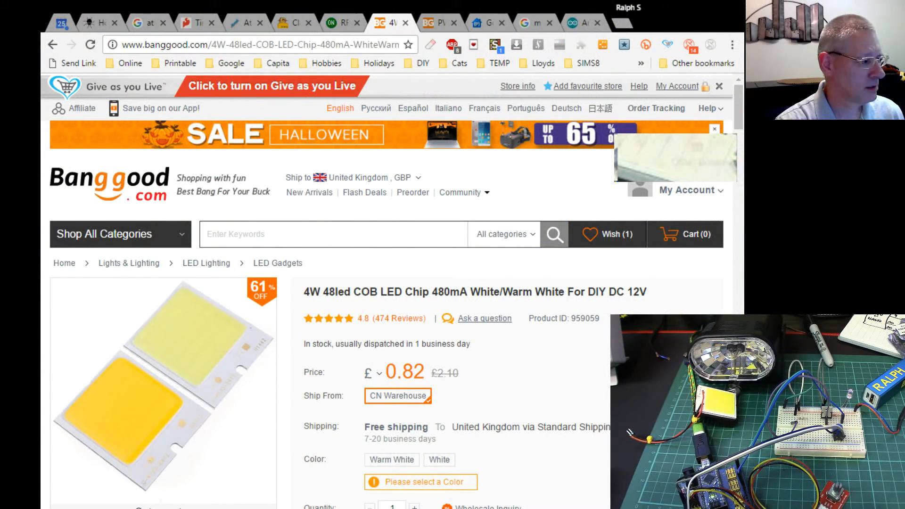
pyautogui.doubleClick(334, 292)
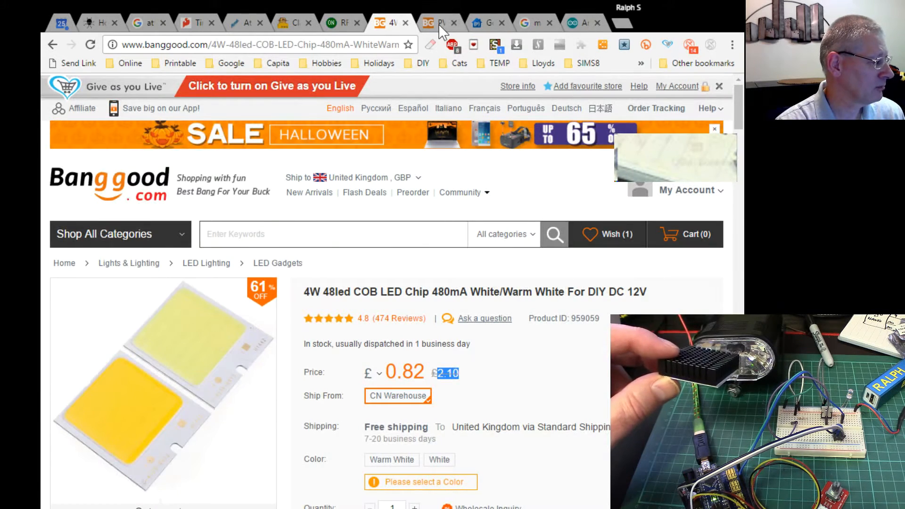
pyautogui.click(438, 23)
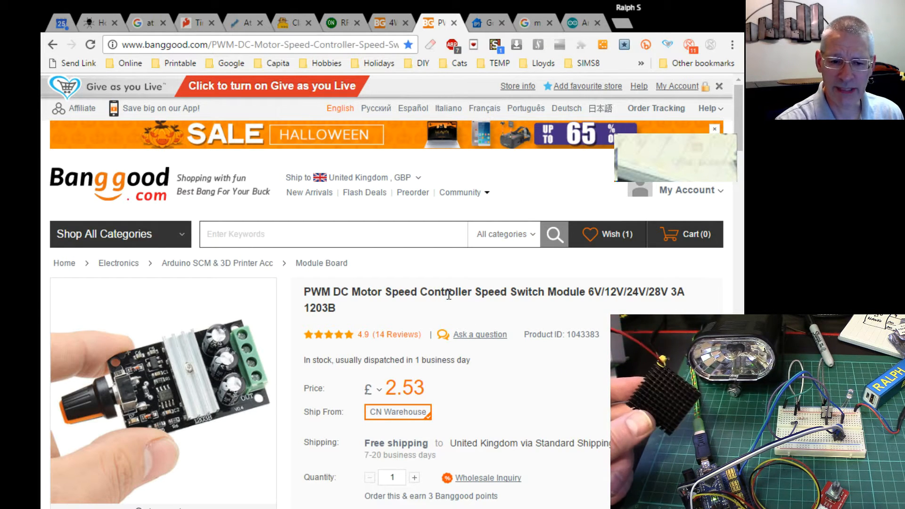
# Scroll down the PWM DC Motor Speed Controller listing, then return to the 48-LED COB chip page at £0.82.
pyautogui.scroll(-3)
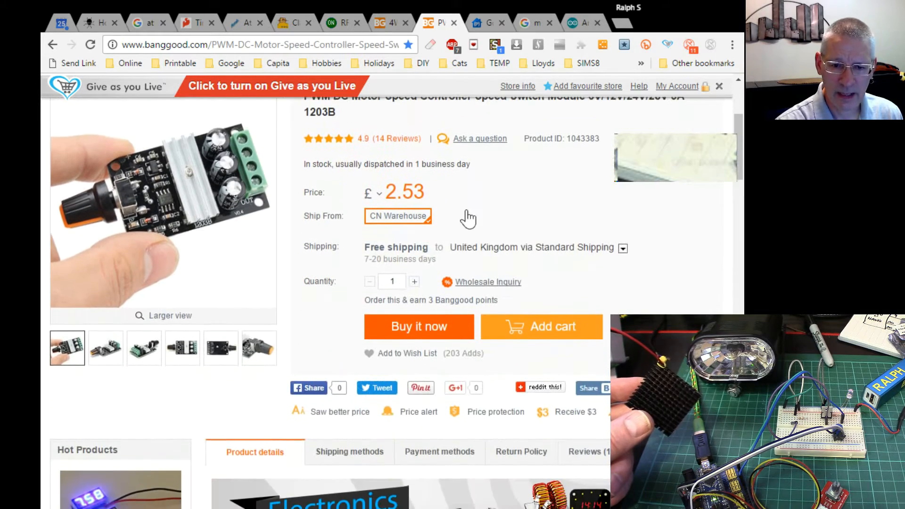
pyautogui.scroll(-3)
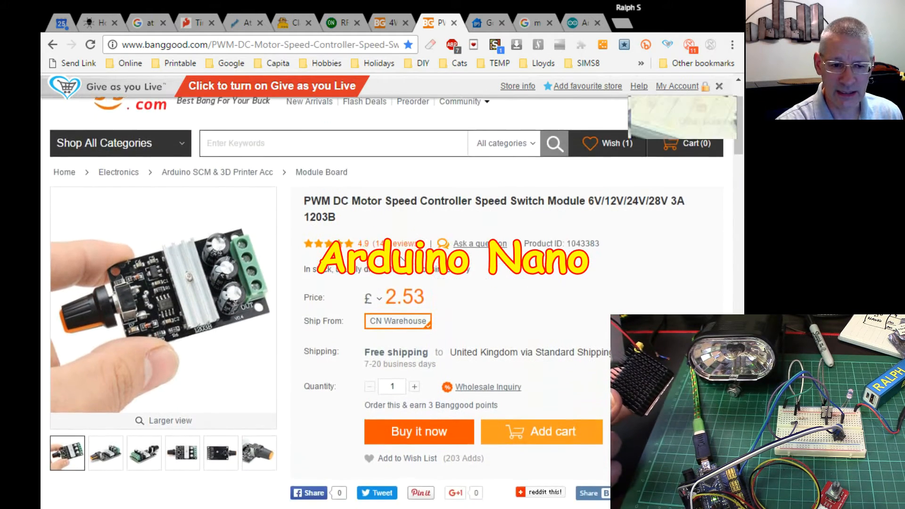
pyautogui.scroll(-3)
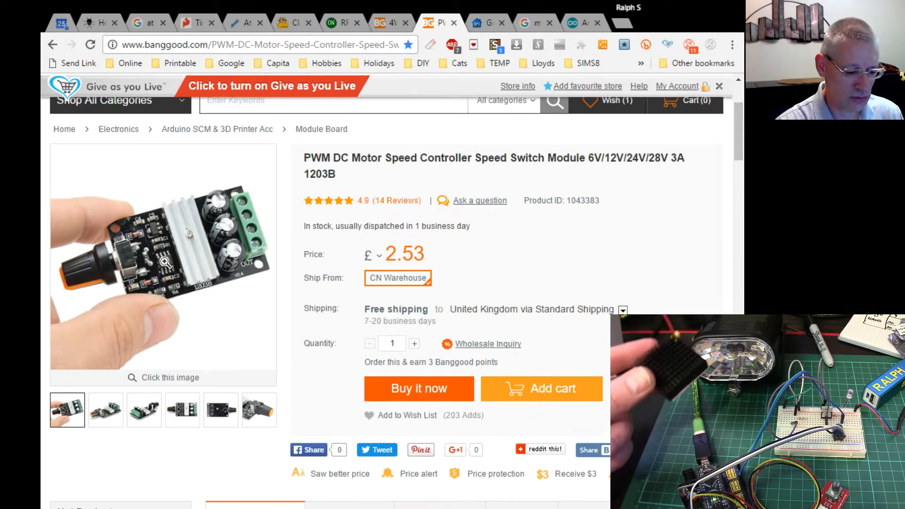
pyautogui.moveTo(163, 261)
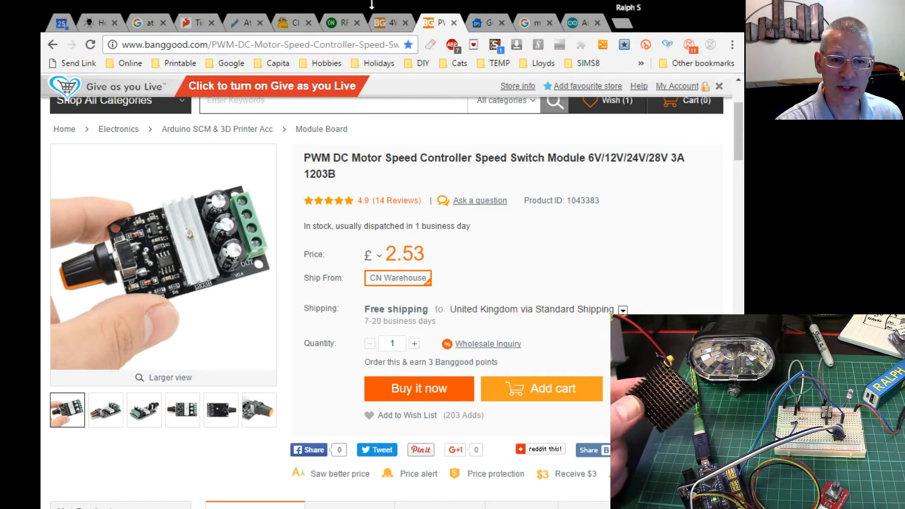
pyautogui.click(386, 22)
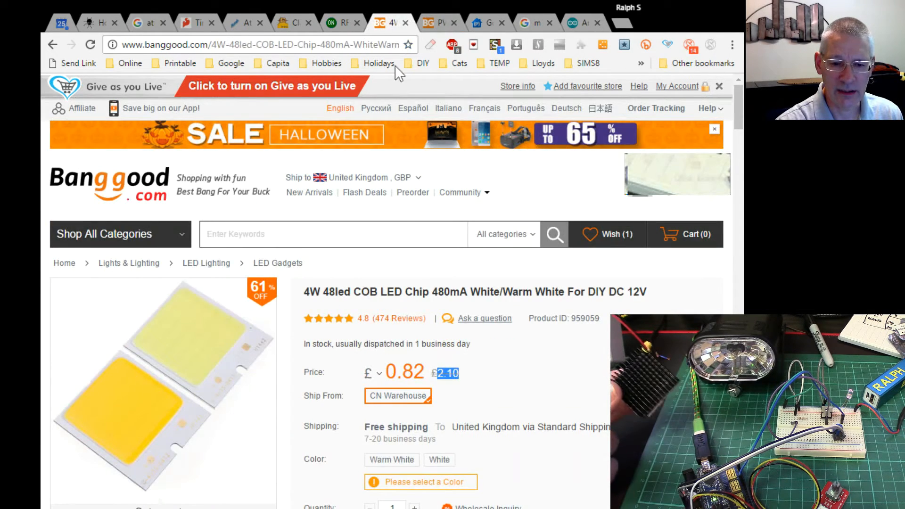